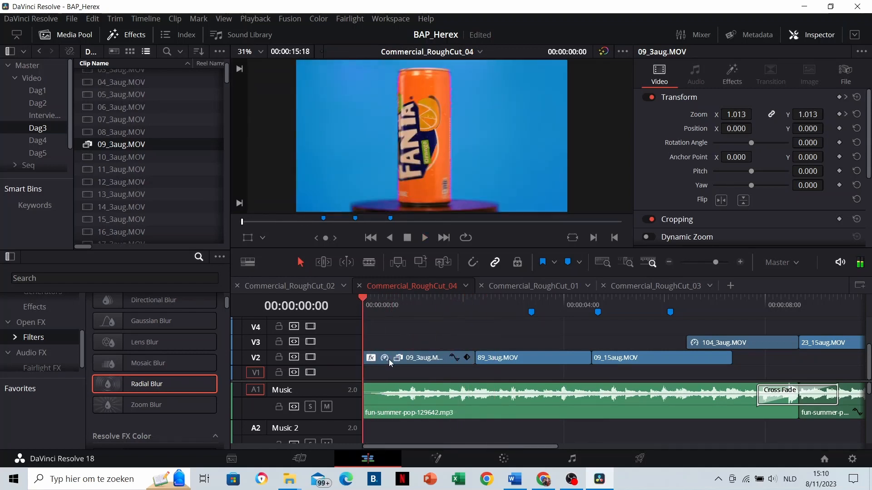
Lower the Radial Blur Smooth Strength below 0.400 for a subtler blur on the Fanta can
left_click(732, 74)
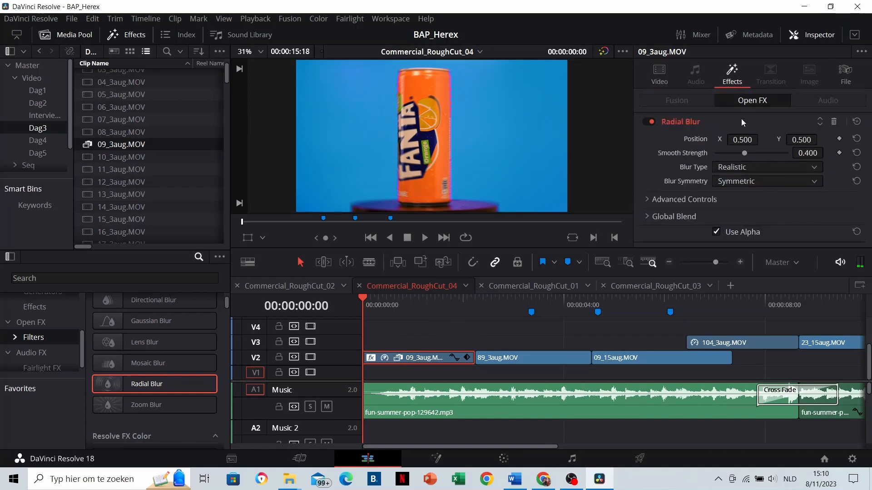
left_click_drag(744, 153, 725, 152)
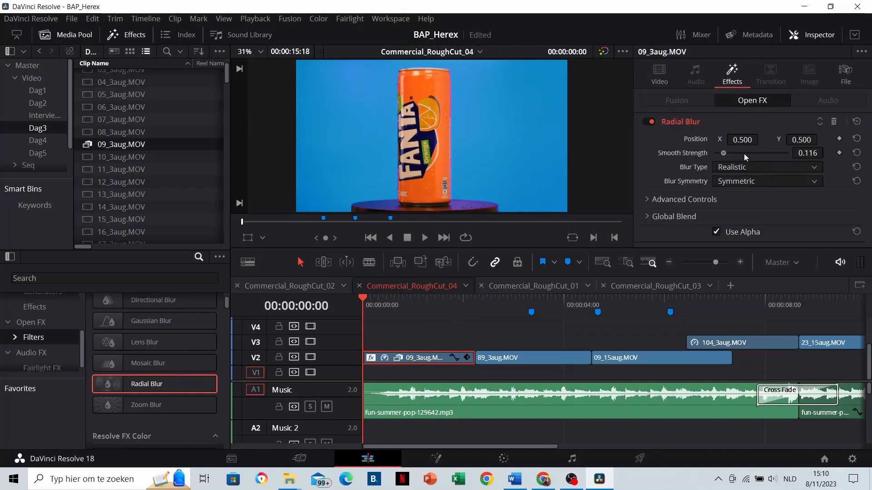
left_click_drag(724, 152, 788, 152)
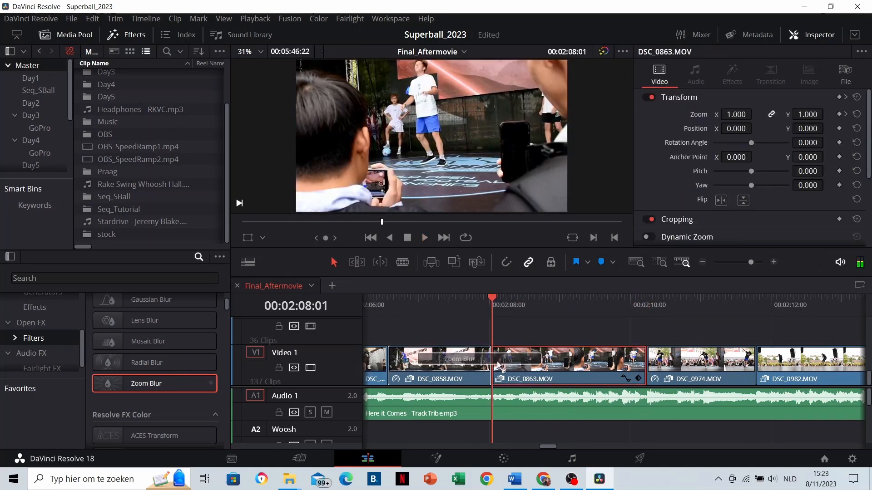
Set the Zoom Blur amount on DSC_0863.MOV to a gentler 0.349
left_click(425, 237)
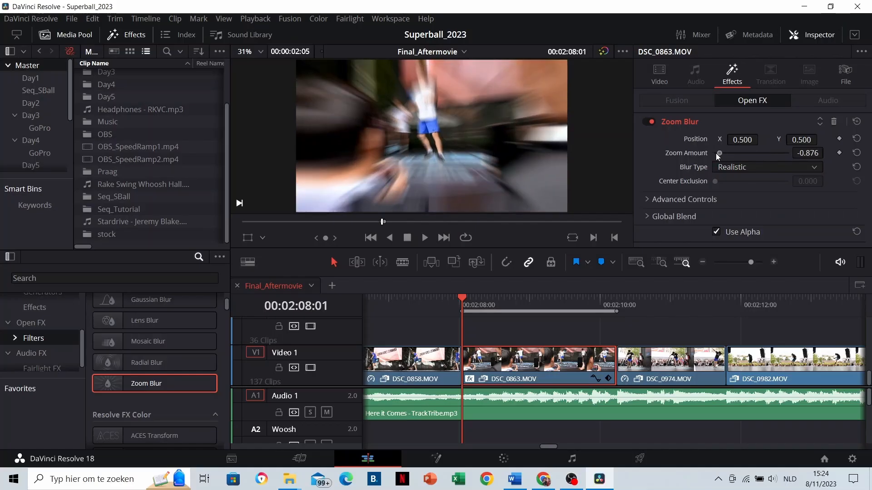
left_click_drag(719, 153, 764, 152)
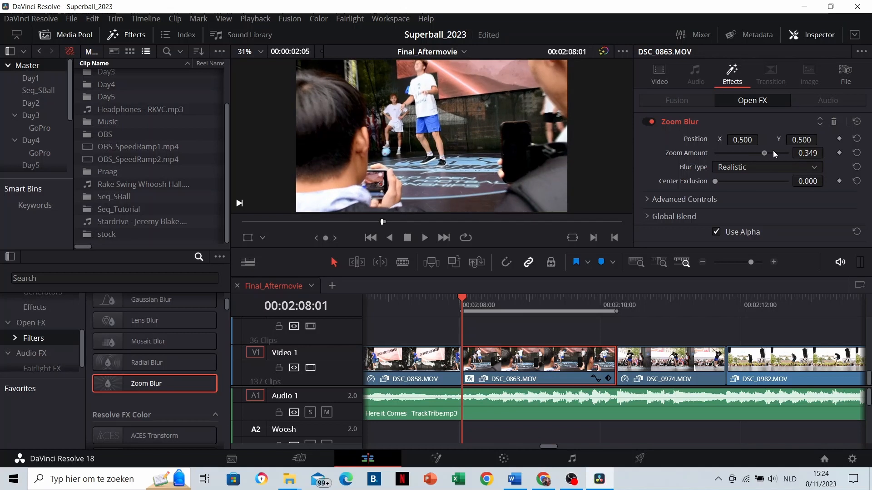
left_click_drag(763, 153, 781, 153)
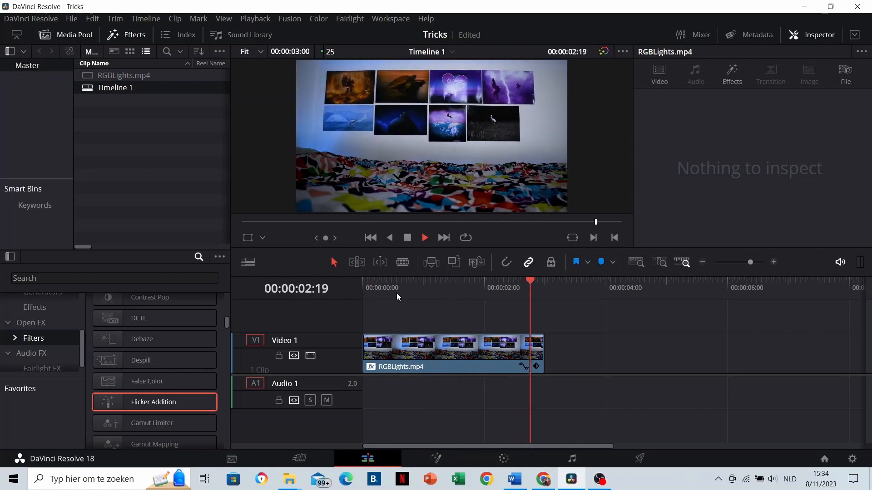
Adjust the Flicker Addition speed on RGBLights.mp4, settling at about 0.516
left_click(732, 74)
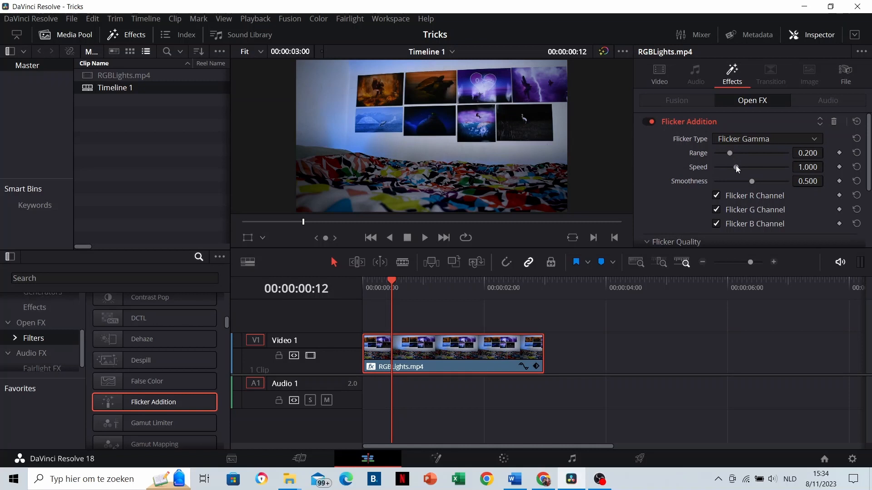
left_click_drag(737, 167, 755, 167)
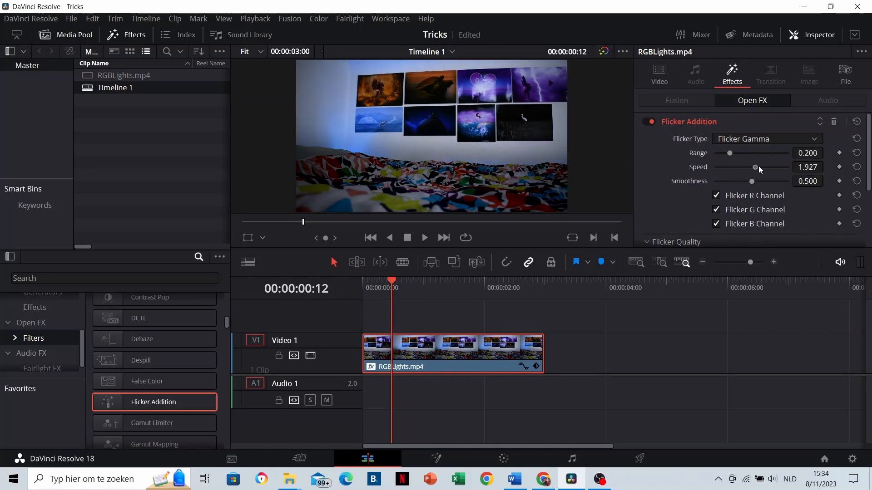
left_click_drag(755, 167, 731, 167)
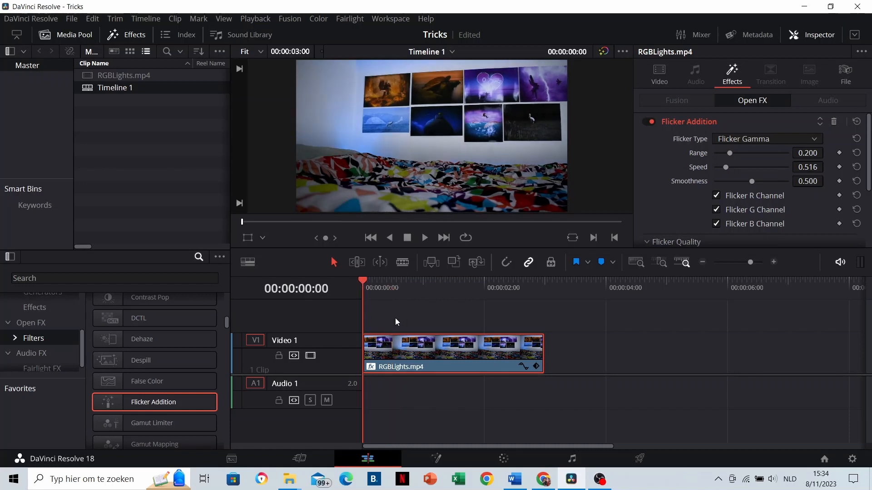
left_click(424, 237)
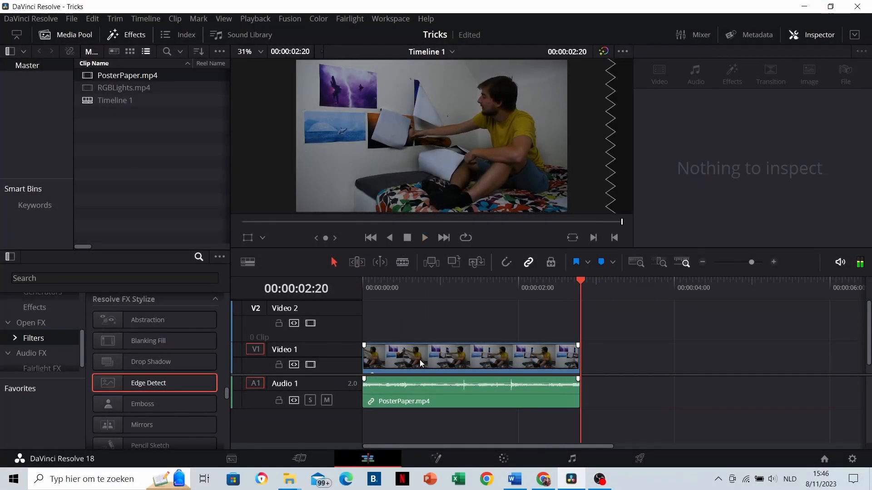
Blend the edge-detected PosterPaper copy over the original using Inverted Alpha composite mode
left_click(470, 317)
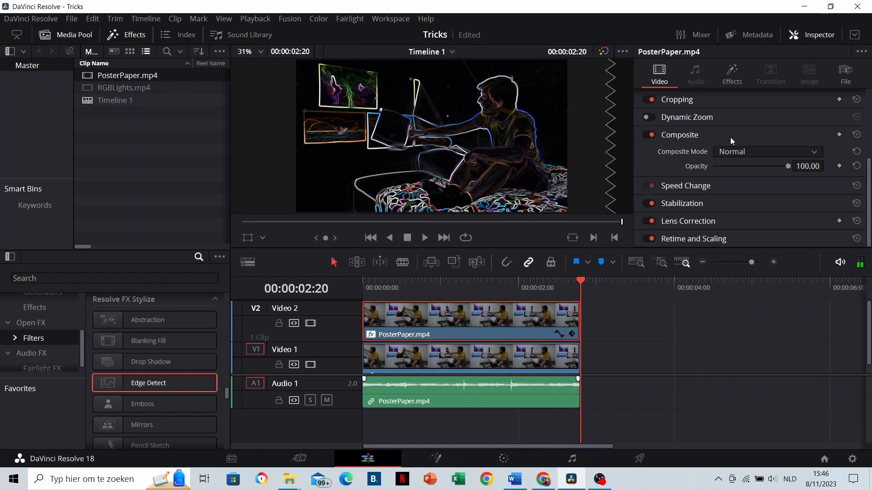
left_click(765, 152)
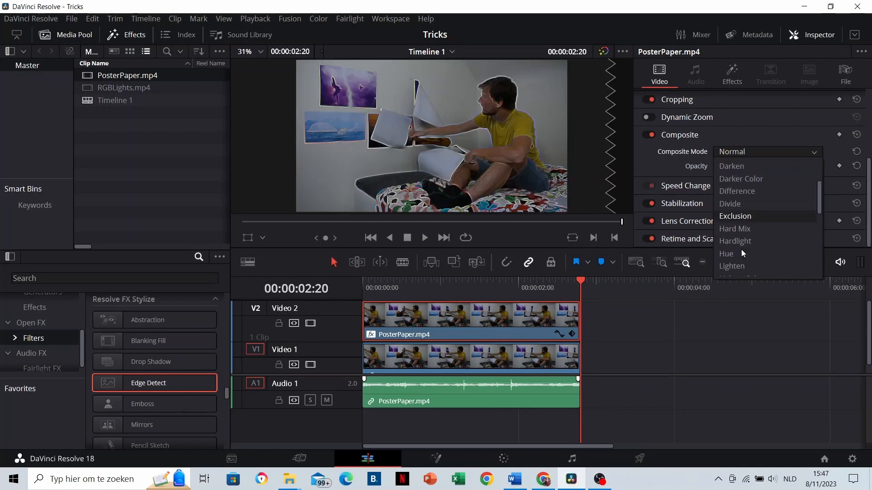
scroll("down", 3)
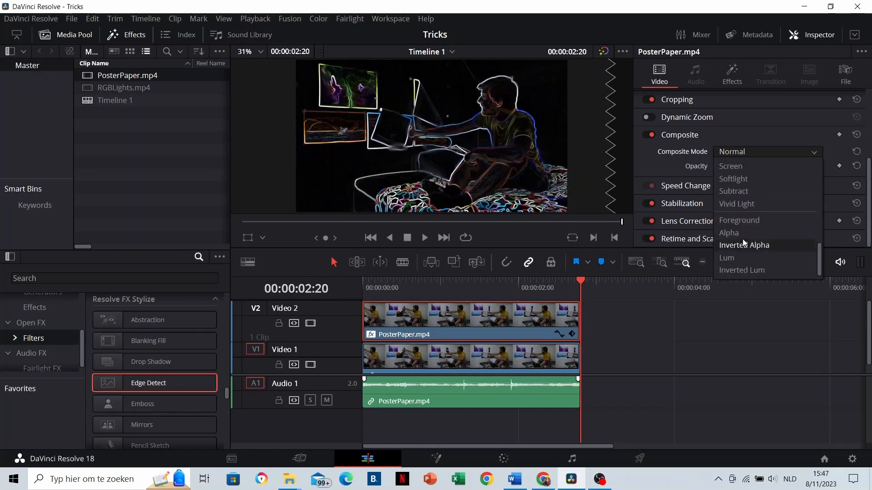
left_click(744, 245)
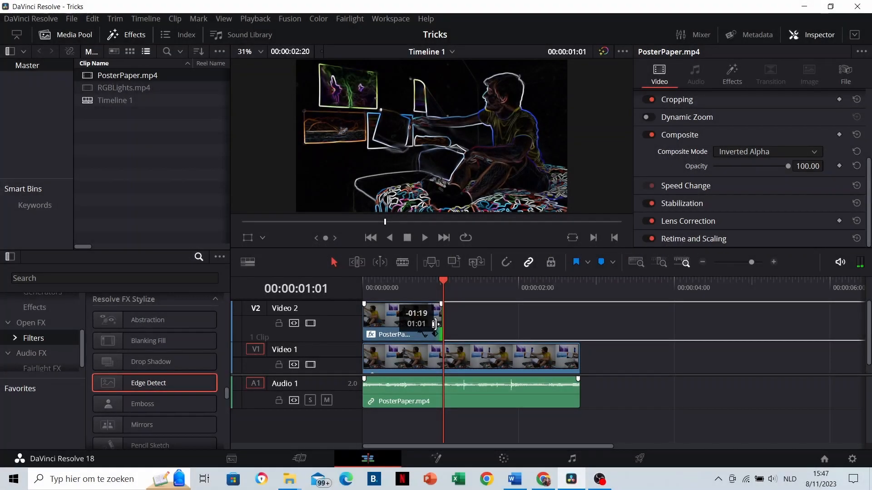
Trim the top PosterPaper clip's right edge back to around 01:01
left_click(766, 151)
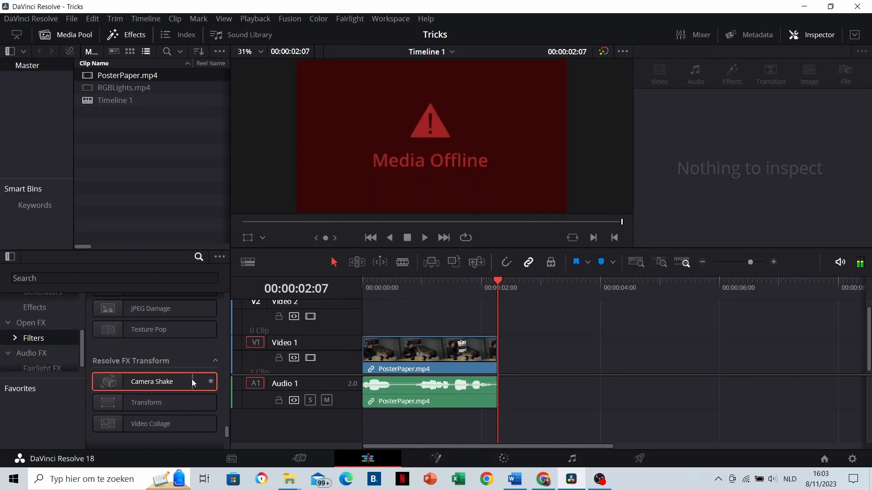
Apply Camera Shake from Resolve FX Transform to the PosterPaper.mp4 clip on Video 1
left_click_drag(152, 382, 428, 356)
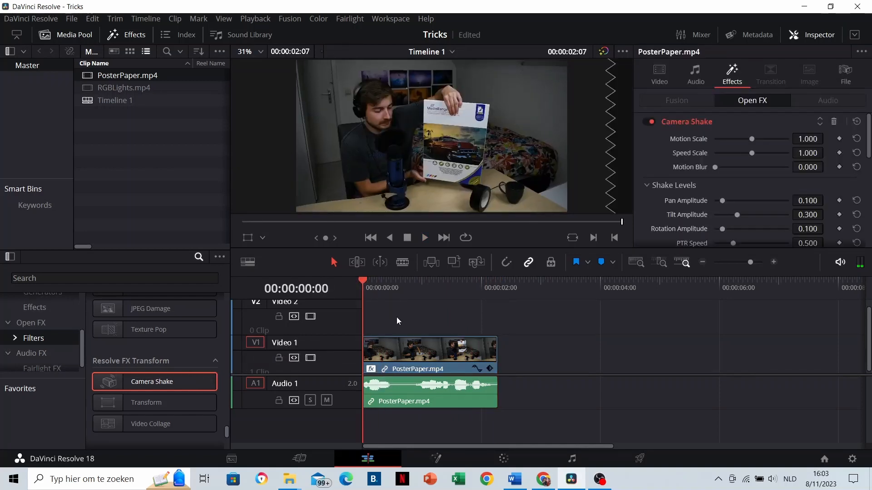
left_click(424, 237)
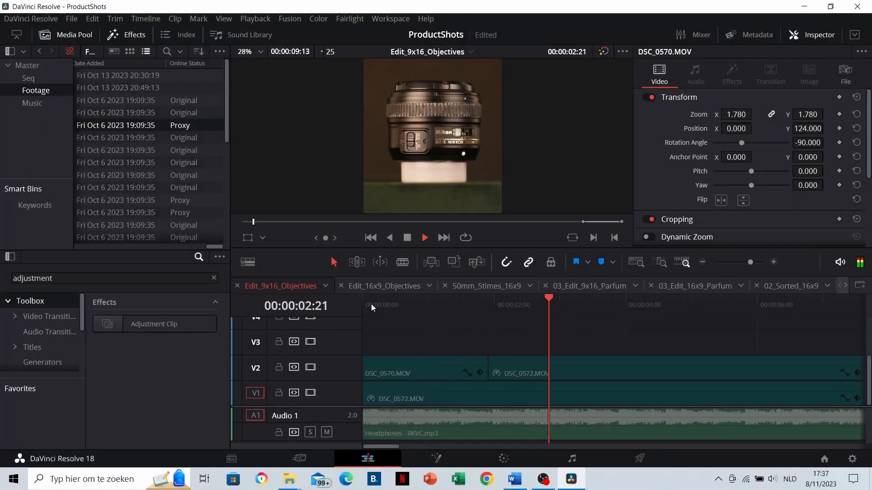
Add an Adjustment Clip on V3 and push its Offset wheel toward blue to cool the lens shots
left_click_drag(154, 323, 428, 341)
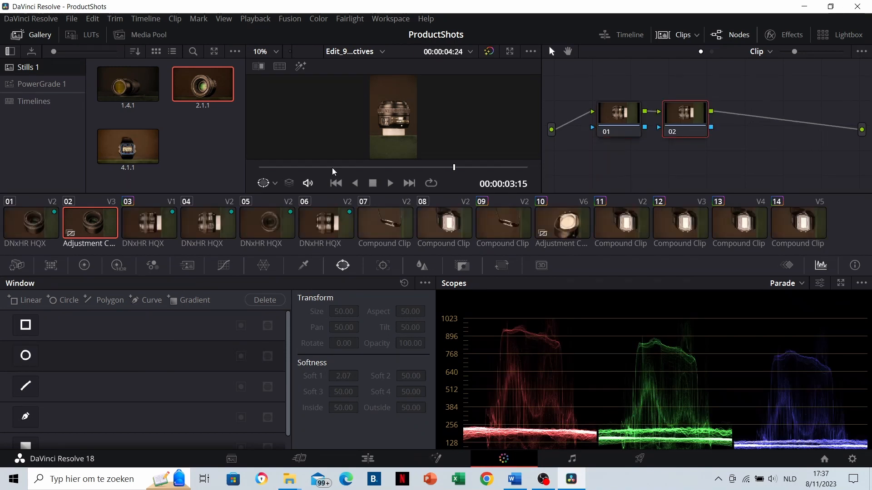
left_click(84, 266)
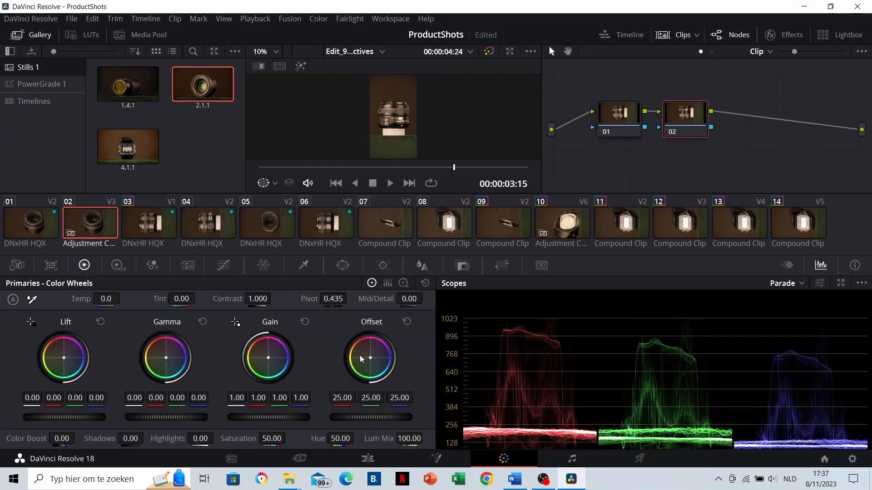
left_click_drag(370, 359, 377, 361)
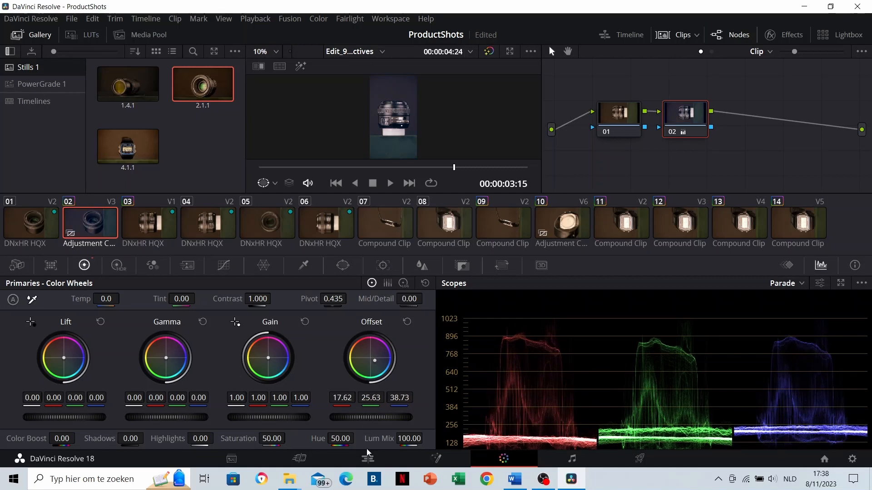
left_click(366, 458)
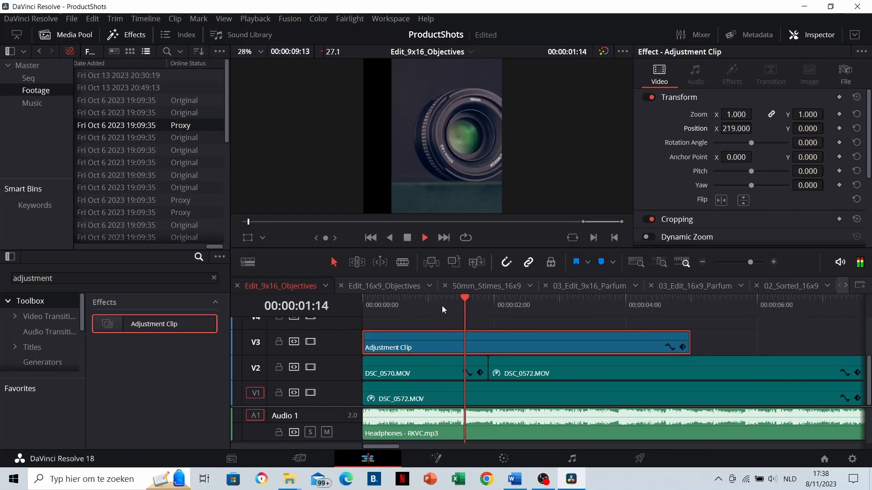
left_click(455, 306)
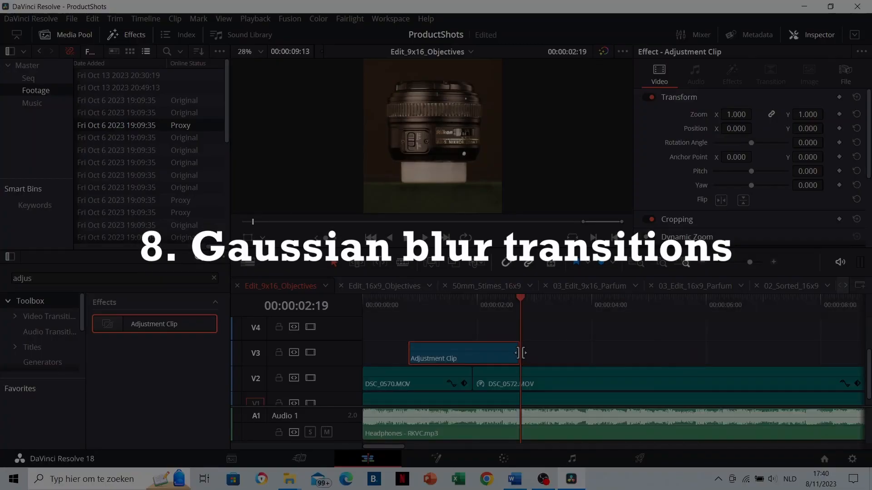
Filter the Effects library with the search 'gaussian'
type("gaussian")
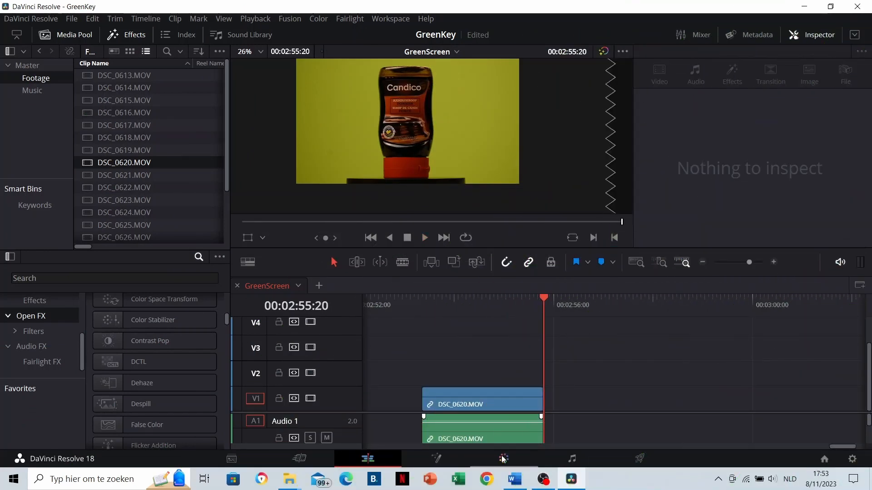
Add an alpha output on the node and qualify the green hue range to key out the background
left_click(503, 458)
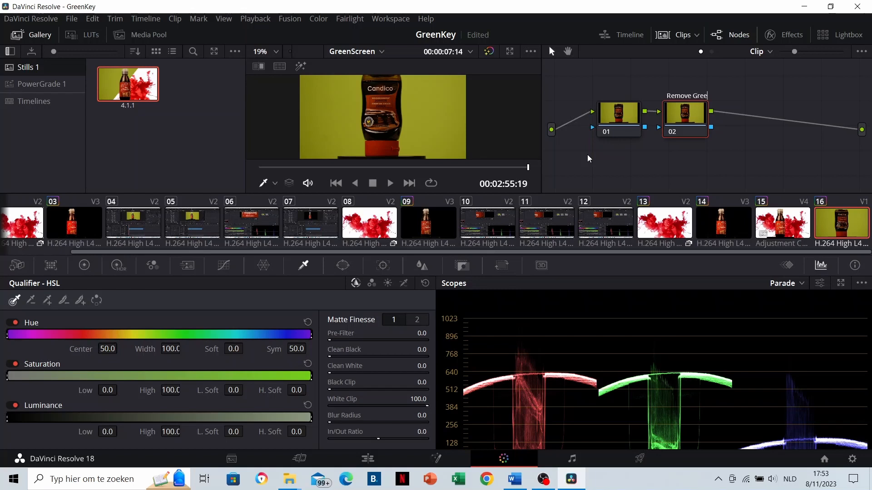
right_click(588, 158)
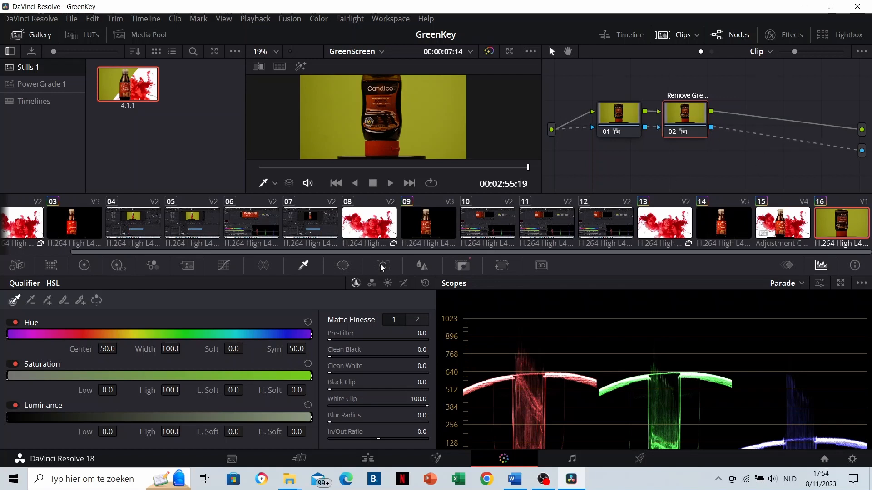
mouse_move(304, 266)
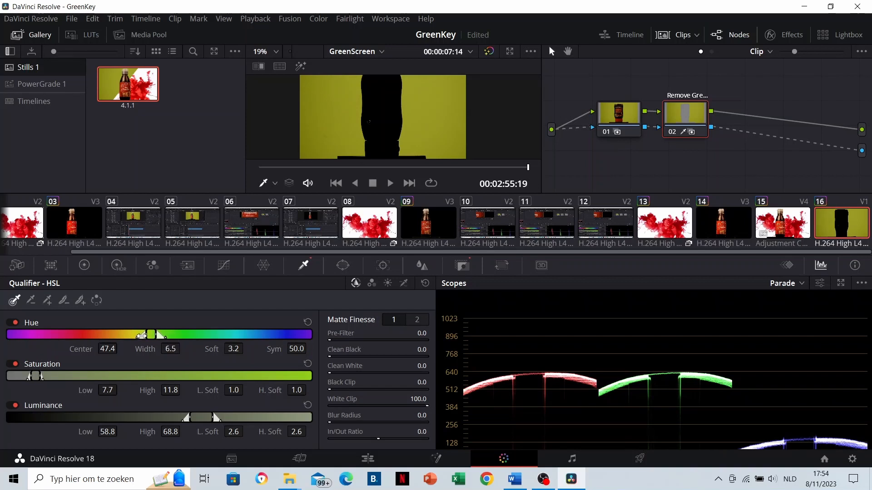
left_click_drag(145, 334, 152, 335)
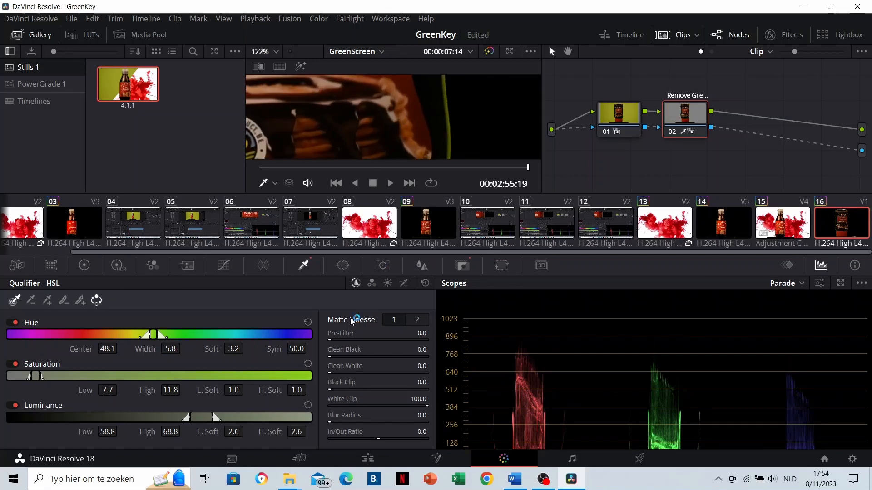
left_click_drag(389, 349, 409, 348)
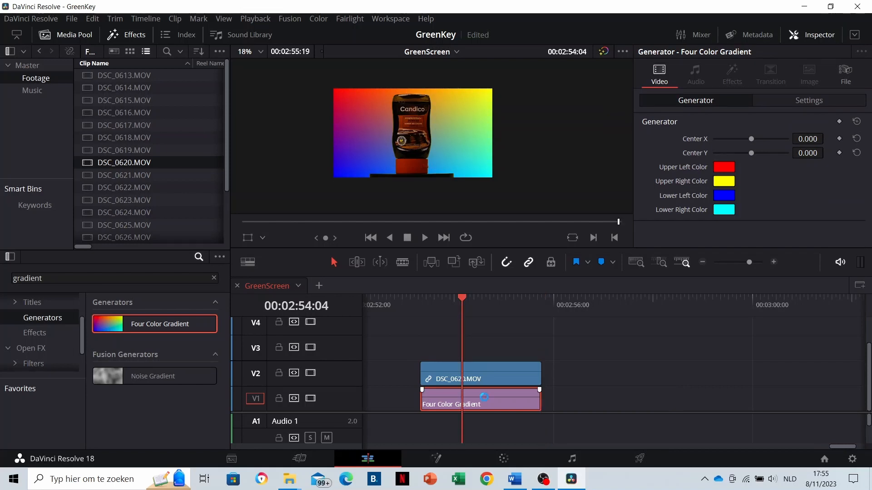
Recolour the Four Color Gradient corners to green, cyan and pale blue tones
left_click(725, 167)
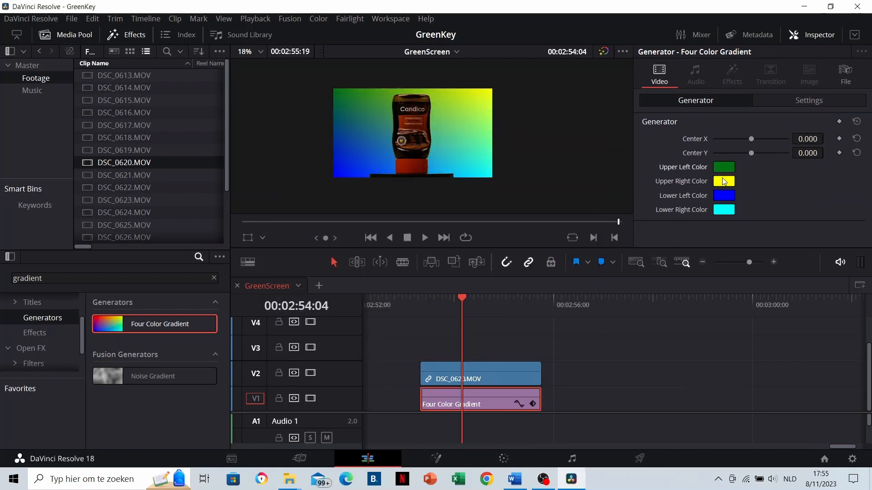
left_click(724, 181)
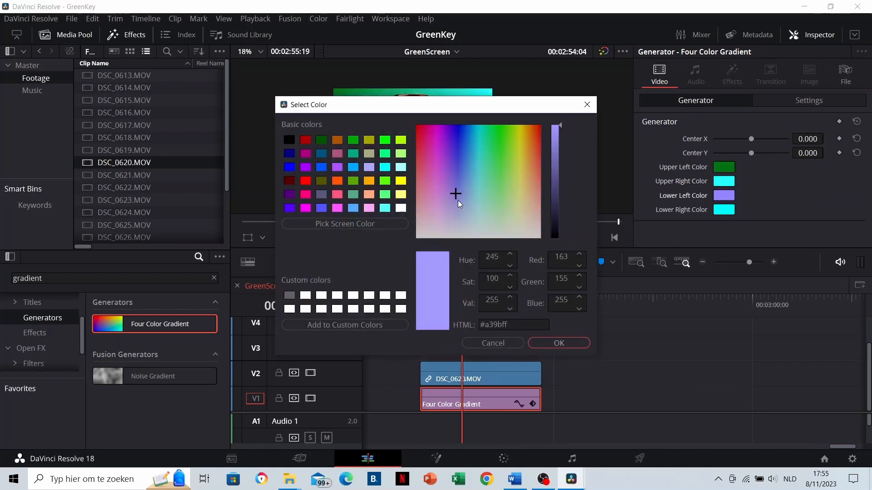
left_click(559, 343)
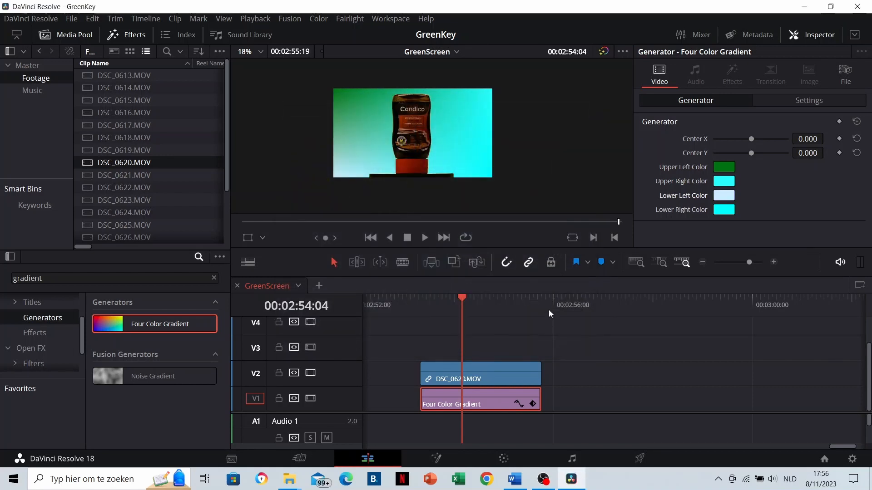
mouse_move(710, 227)
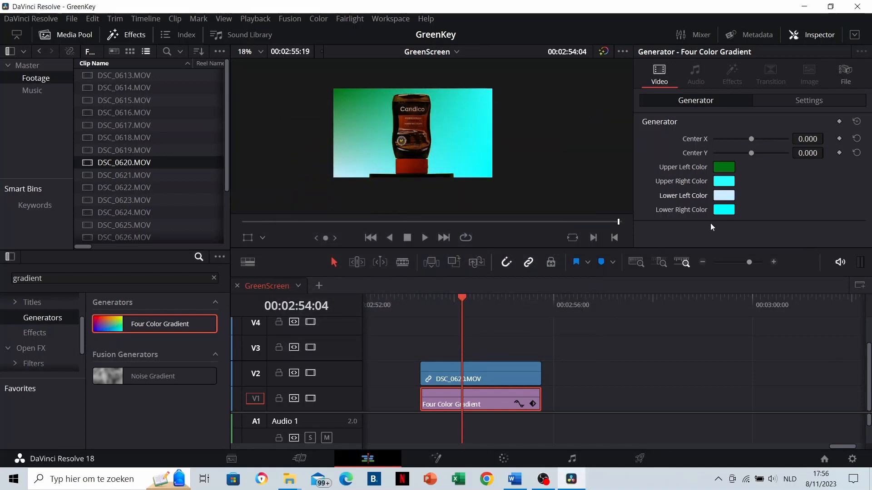